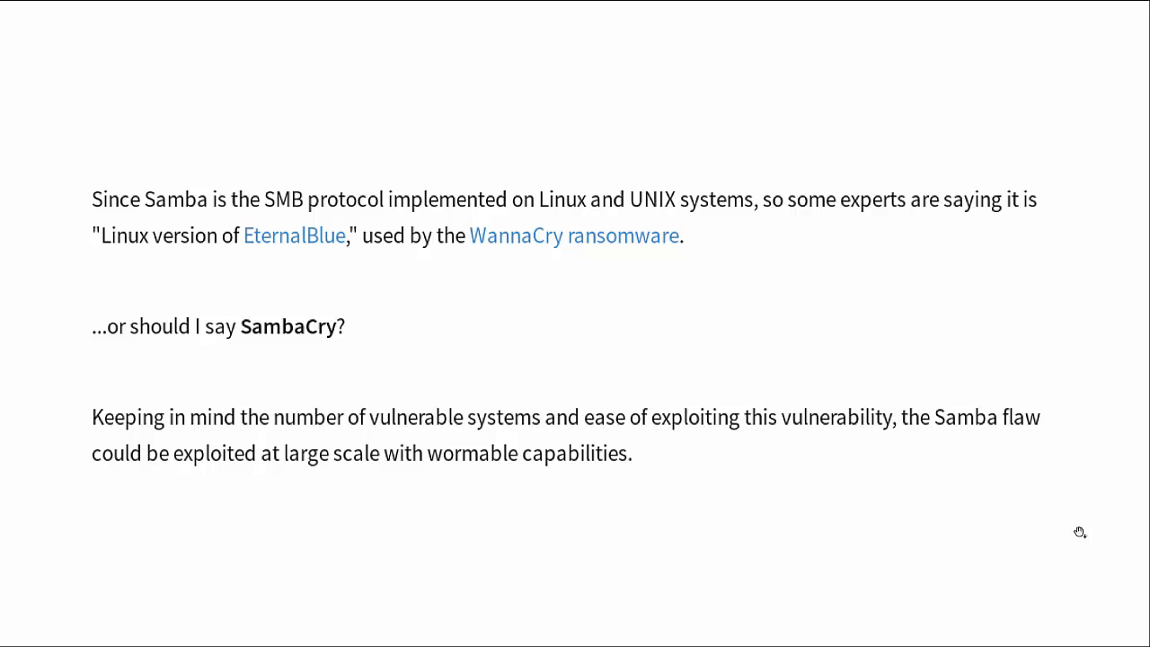
scroll(down, 3)
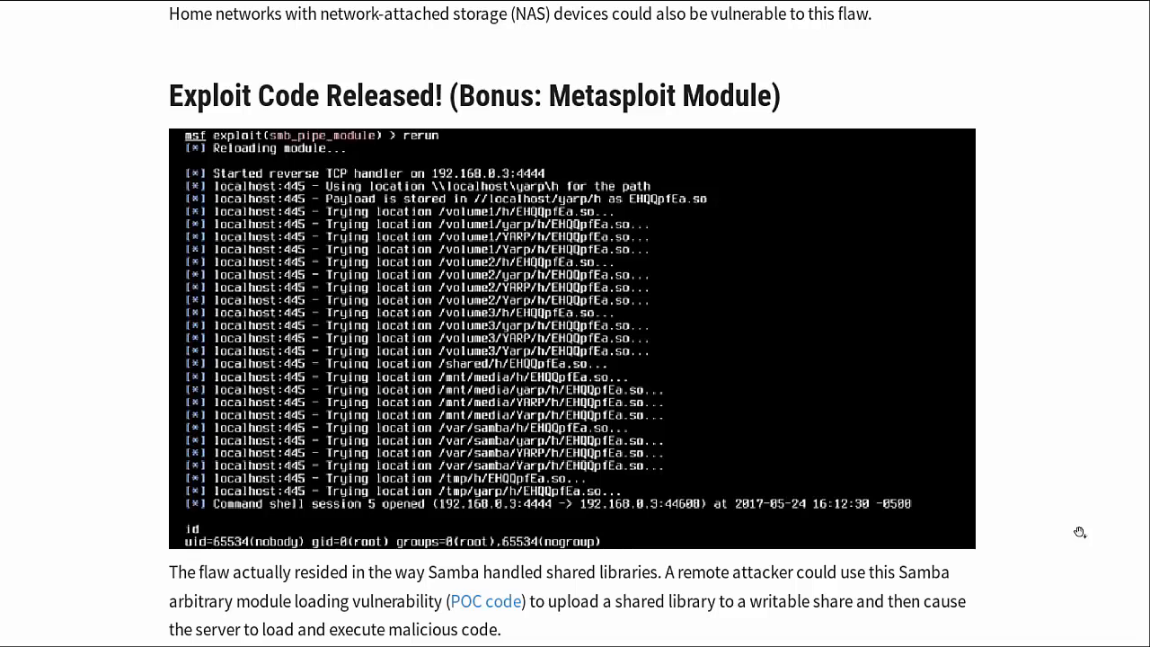
scroll(down, 3)
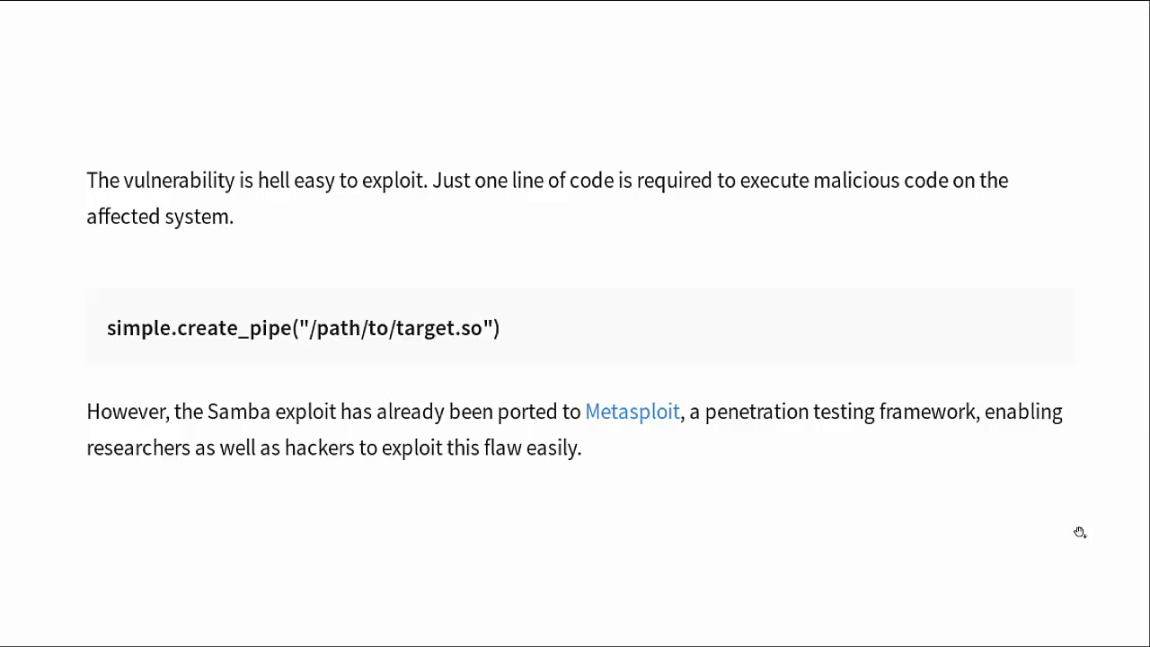
scroll(down, 3)
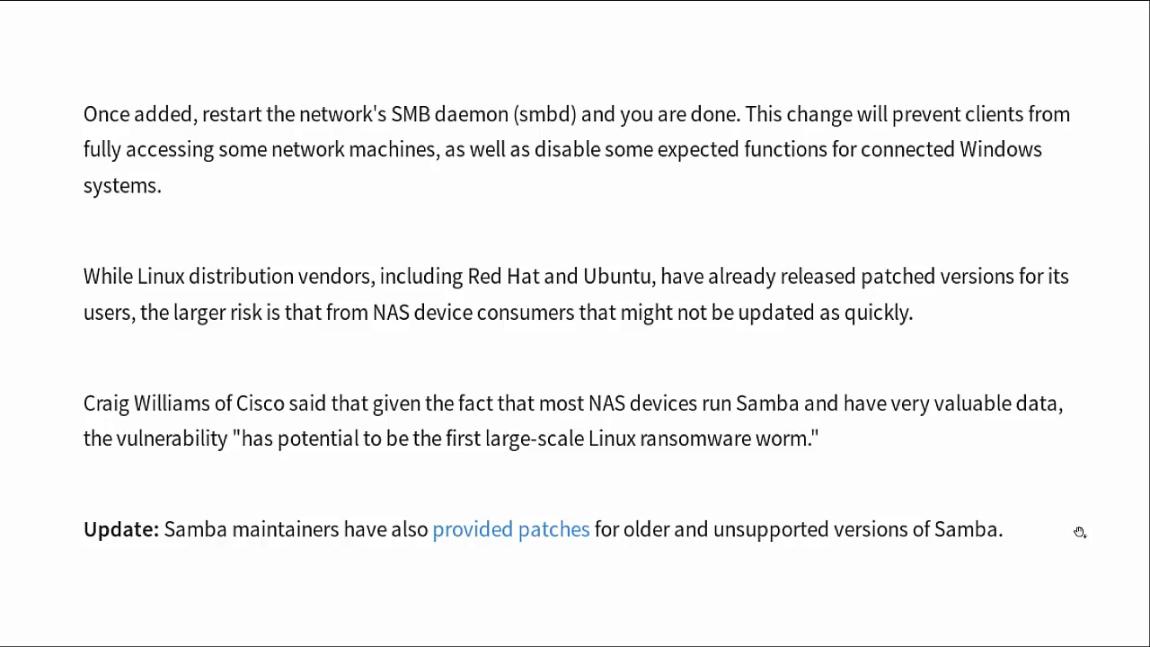
scroll(down, 3)
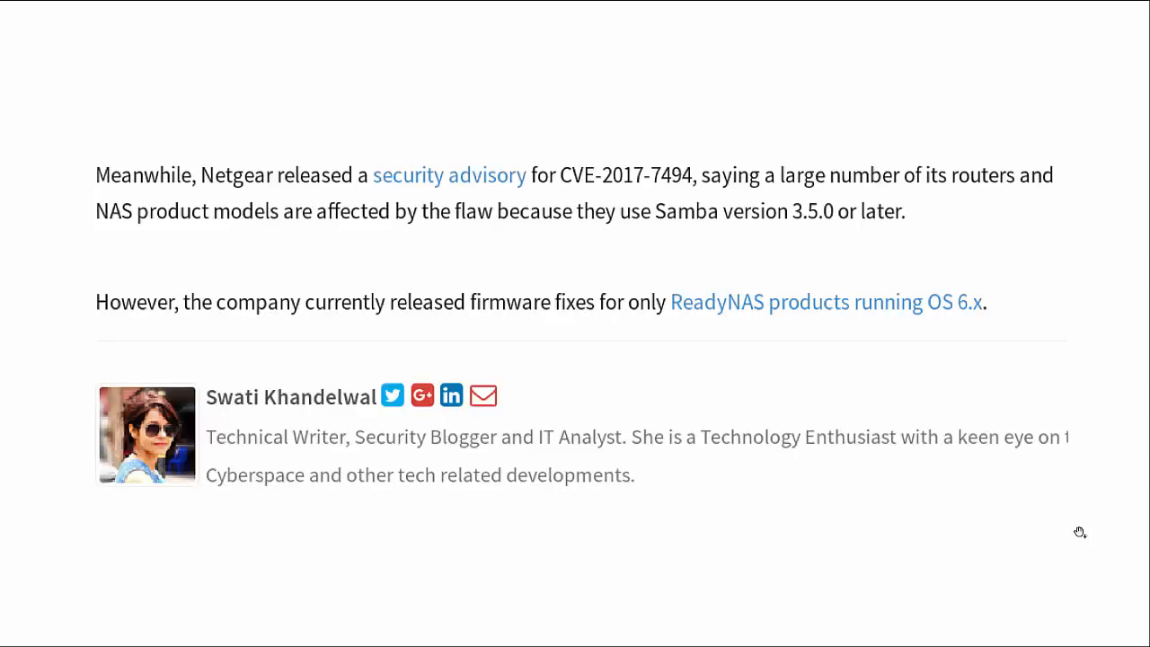